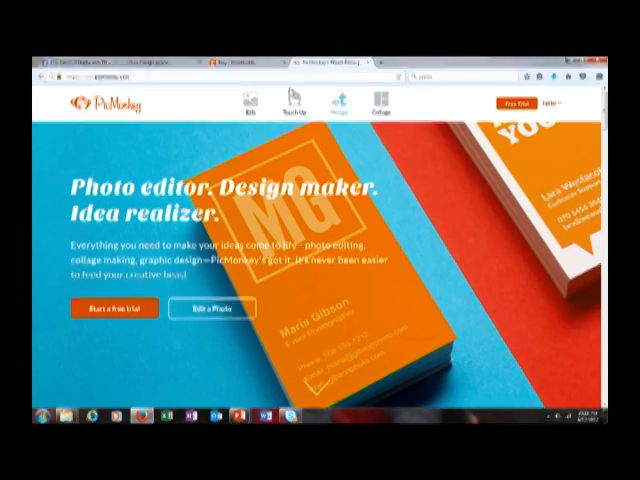
Choose Edit on the PicMonkey home page to start editing a photo.
left_click(248, 108)
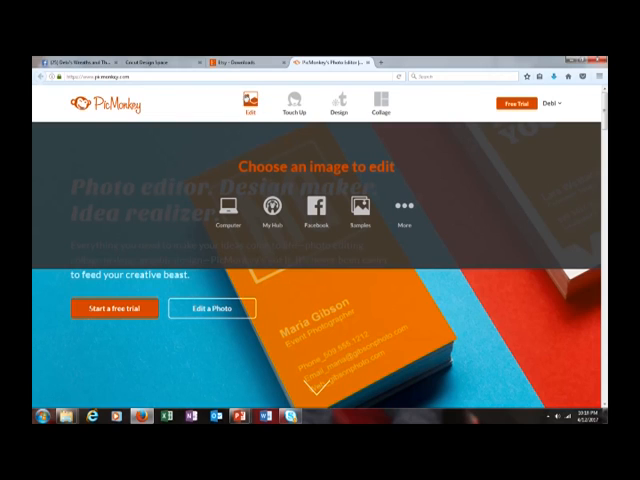
mouse_move(224, 212)
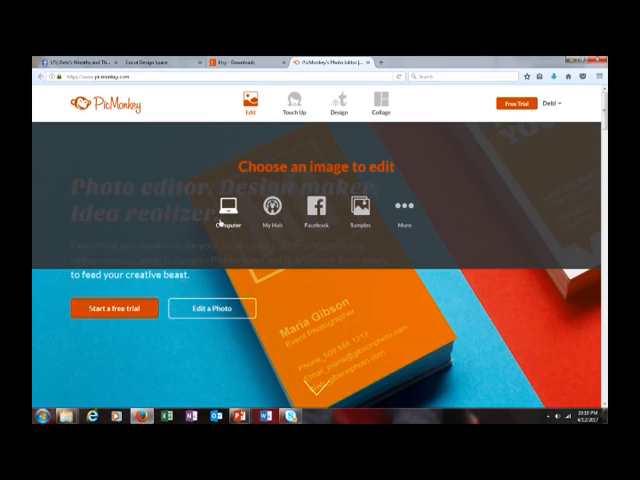
Upload the wreath-on-door photo from the computer into the editor.
left_click(222, 212)
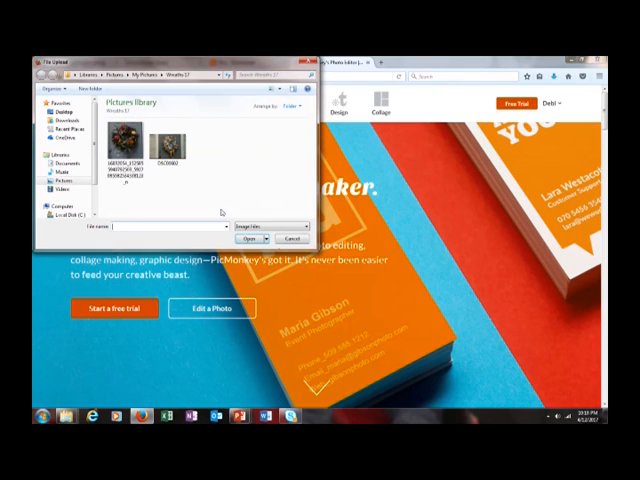
left_click(168, 150)
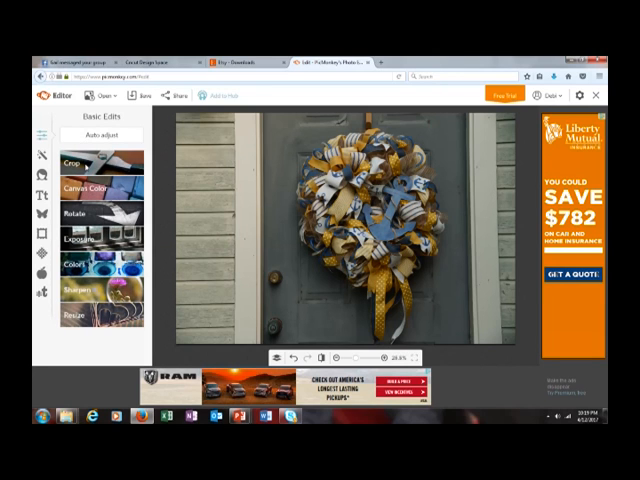
Crop the photo tightly around the wreath and door, and apply.
left_click(74, 163)
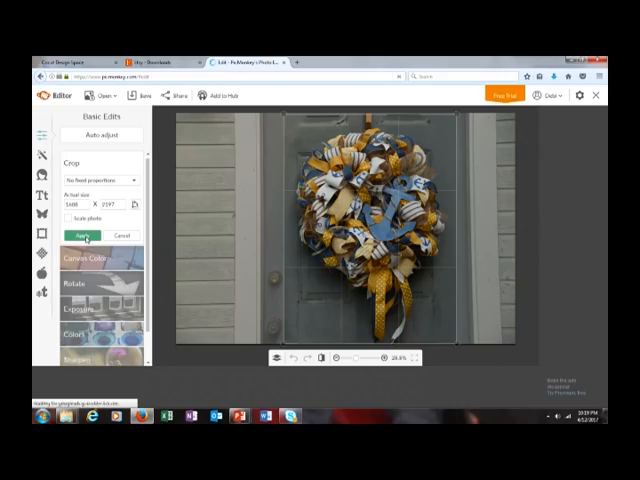
left_click(82, 235)
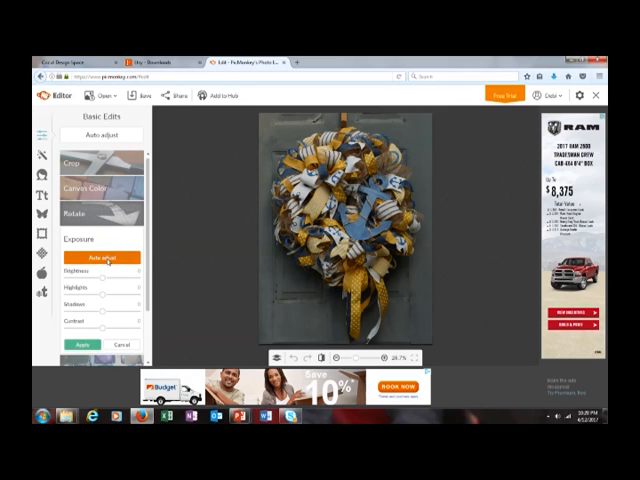
Auto-adjust exposure, then raise Brightness slightly and apply.
left_click(102, 258)
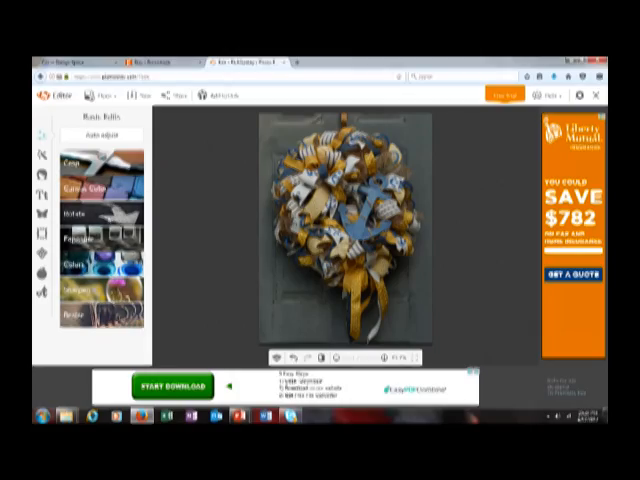
left_click(77, 237)
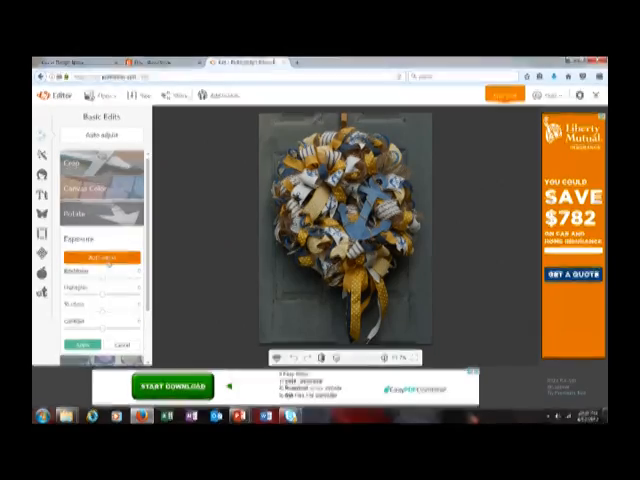
left_click(105, 256)
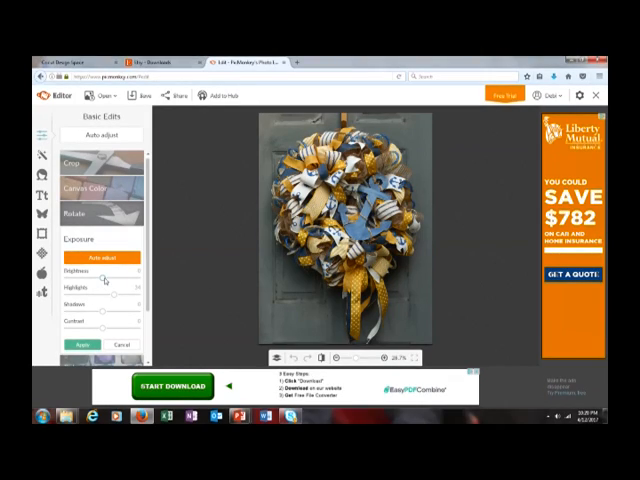
left_click_drag(105, 277, 115, 277)
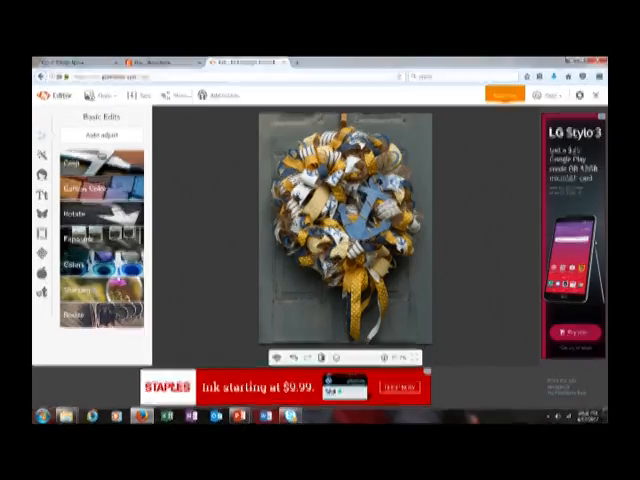
Adjust Saturation and Temperature in Colors and apply the changes.
left_click(71, 265)
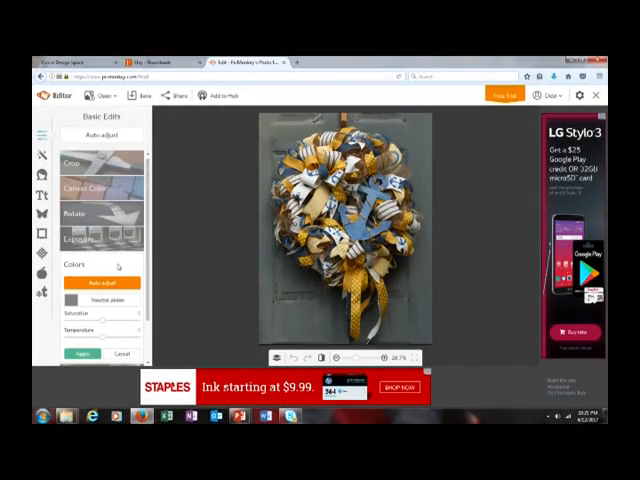
left_click(103, 282)
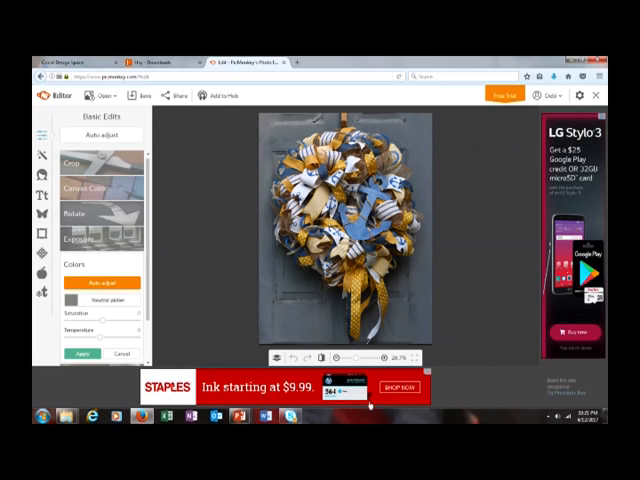
left_click(82, 353)
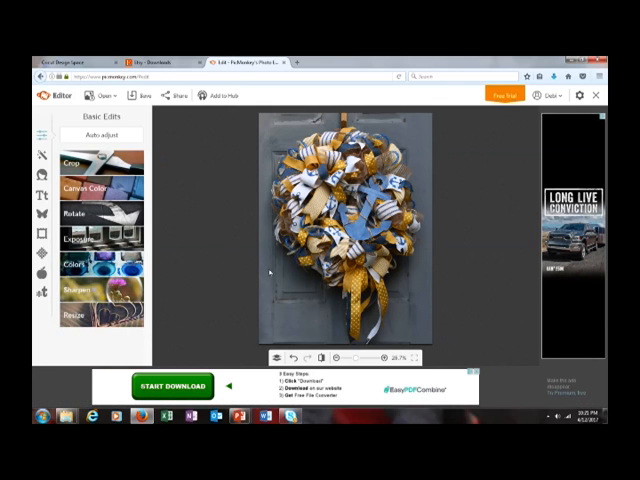
Open the Overlays (butterfly) tab in the left toolbar.
left_click(75, 265)
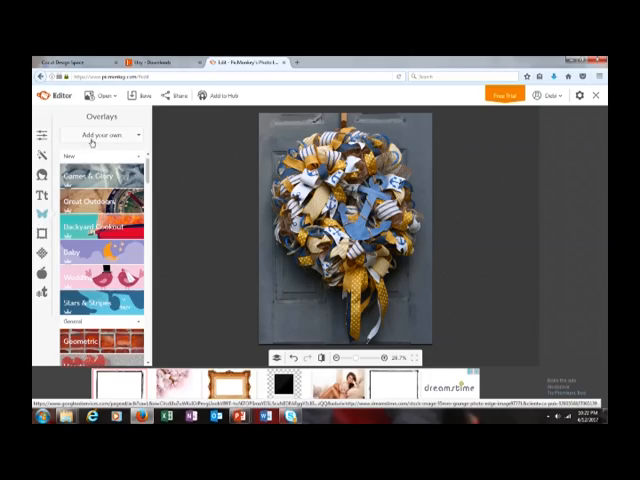
Add your own overlay by choosing a logo file from Documents > Logo.
left_click(105, 133)
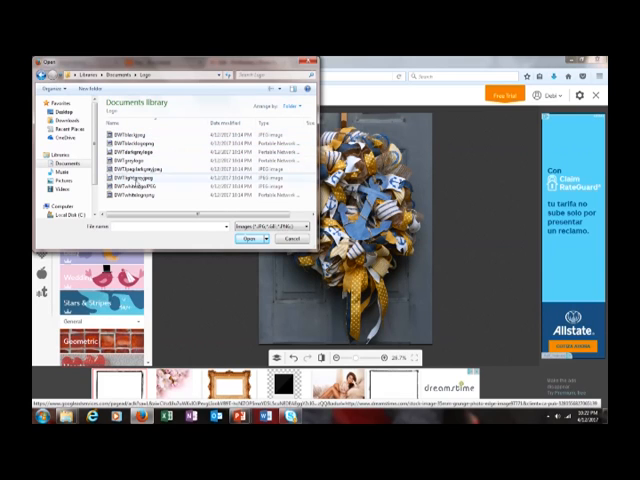
left_click(145, 188)
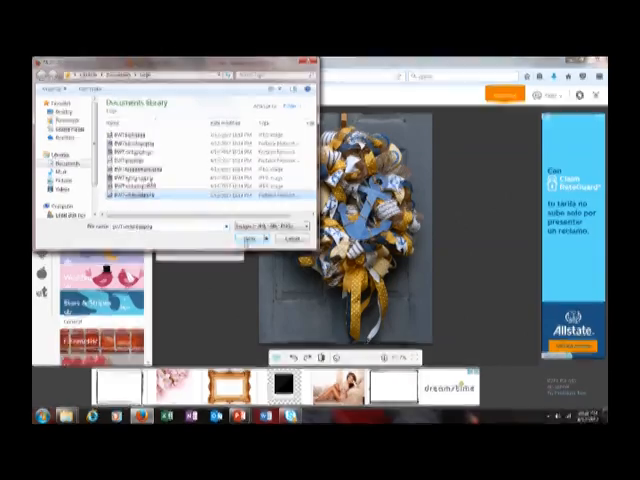
left_click(256, 238)
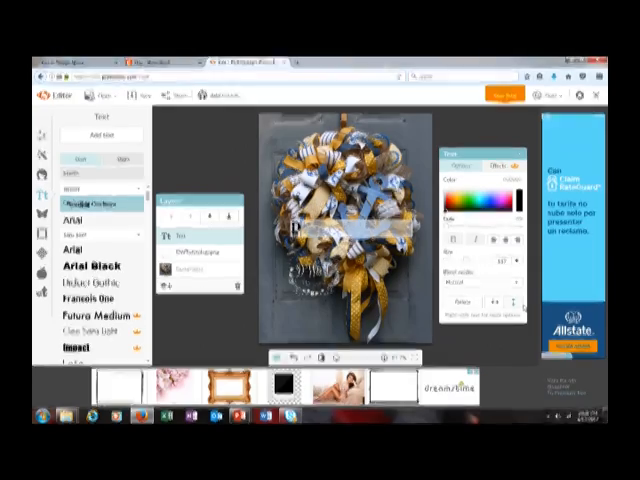
Type the name 'Deboode' as the text watermark.
type("Debbie")
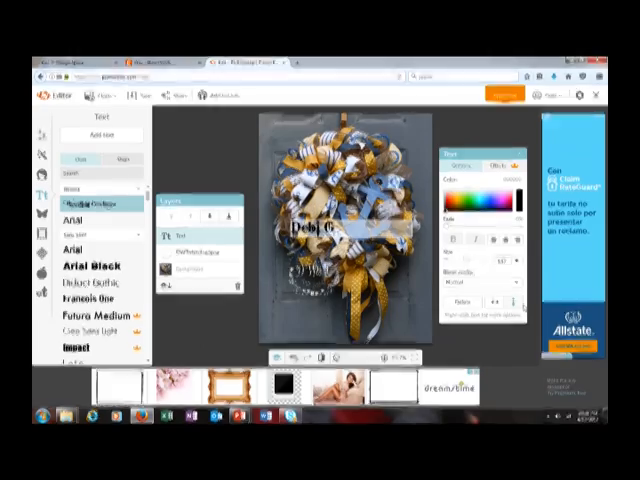
type("oode")
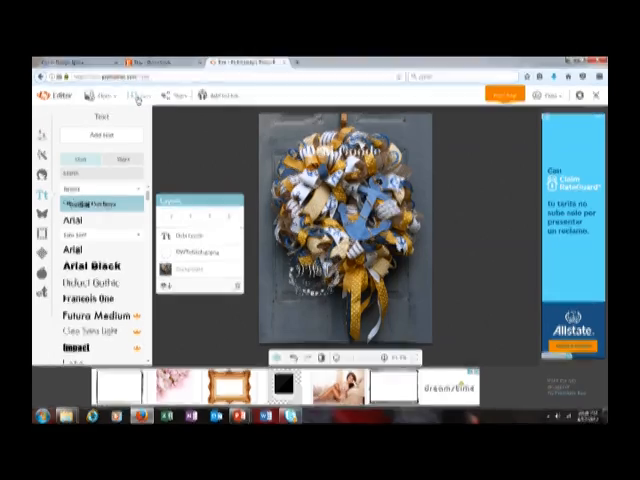
Open Save my masterpiece from the top toolbar.
left_click(505, 94)
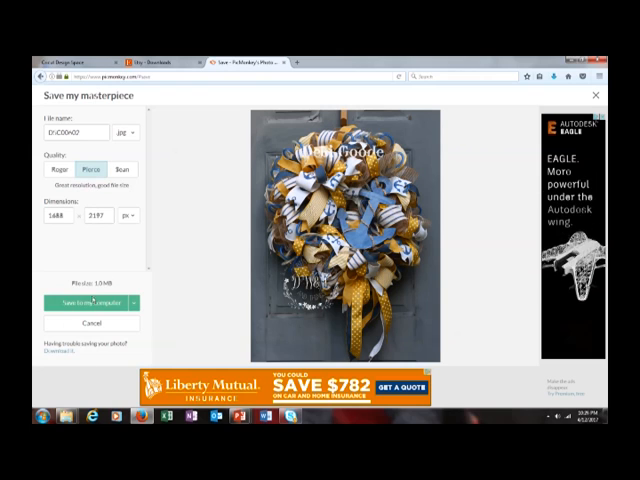
Save to my computer, browsing into the Wreaths 17 folder.
left_click(85, 301)
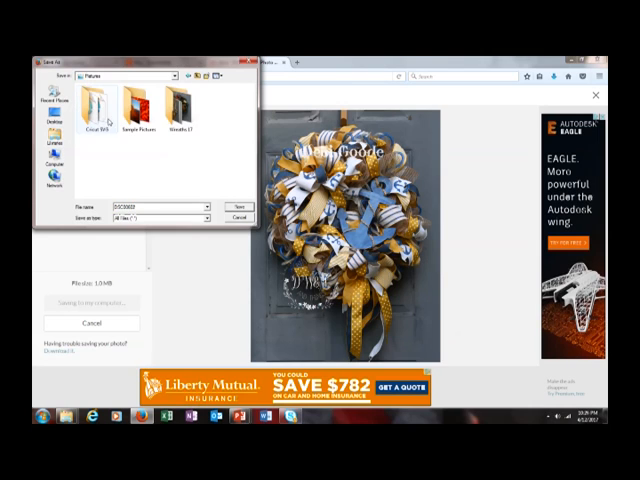
double_click(175, 107)
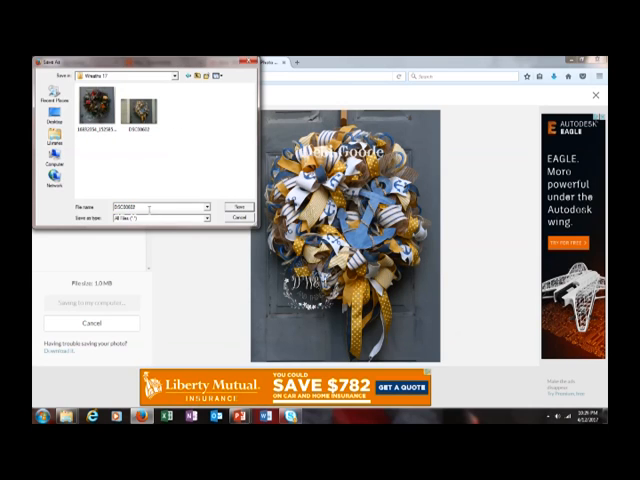